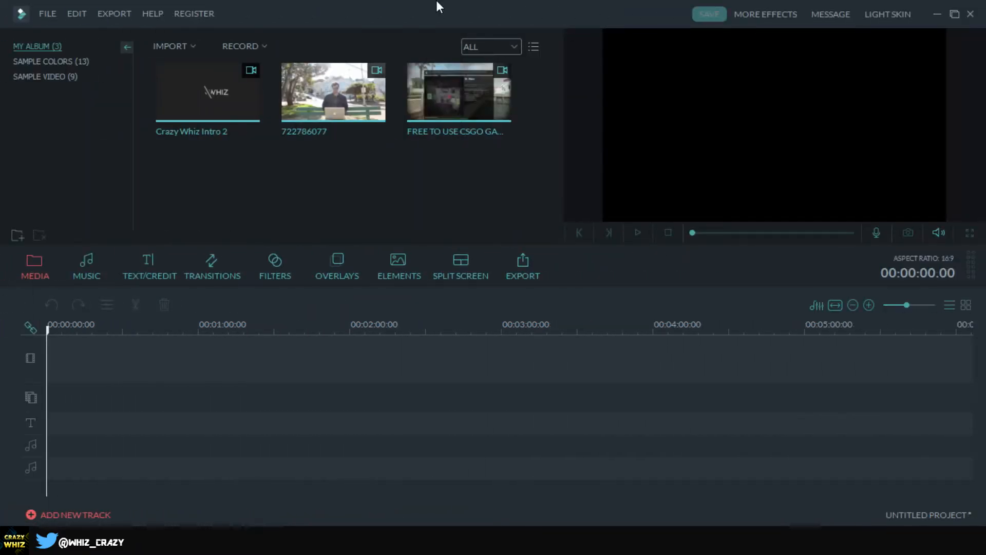
{"action": "mouse_move", "coordinate": [404, 319]}
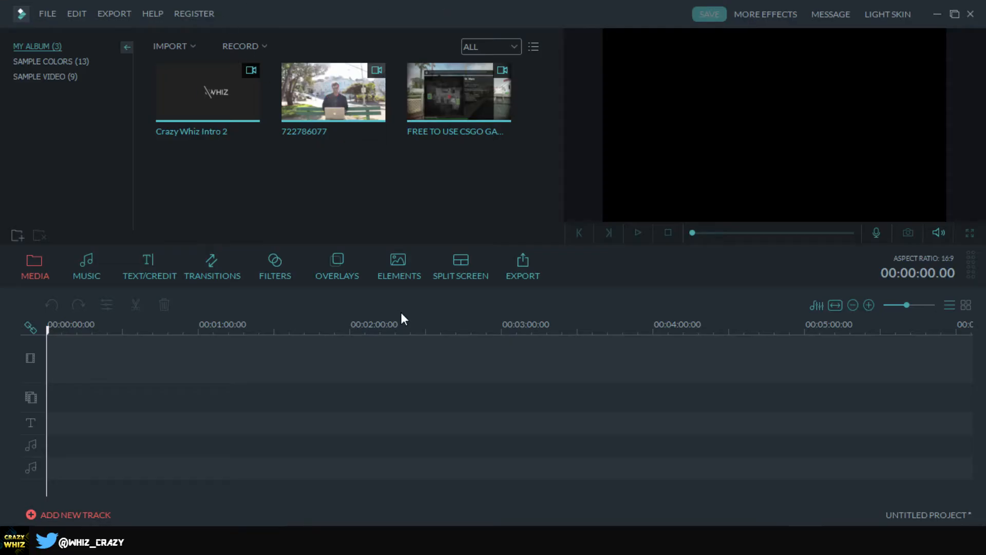
{"action": "mouse_move", "coordinate": [331, 99]}
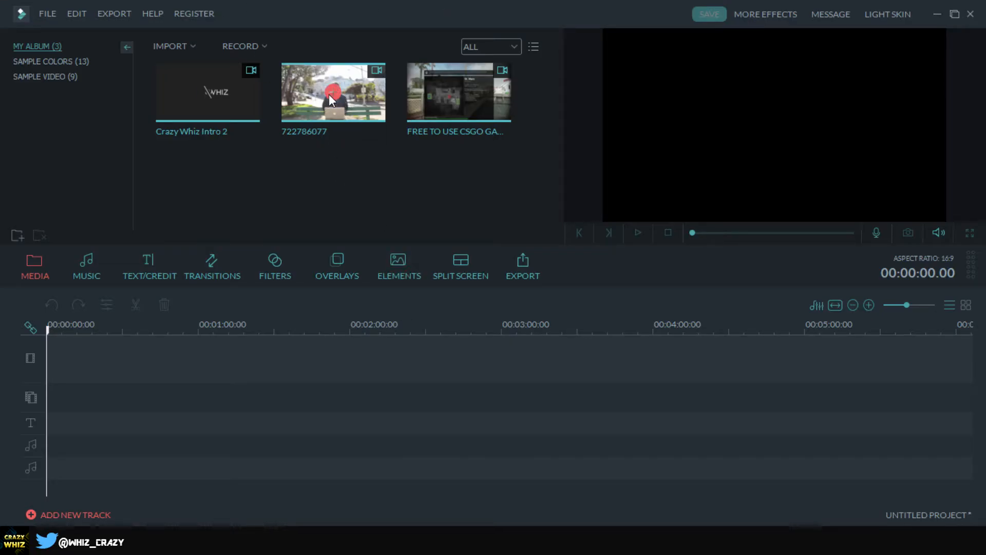
Step: Place the 722786077 park-bench clip from My Album onto the video track
{"action": "left_click", "coordinate": [334, 95]}
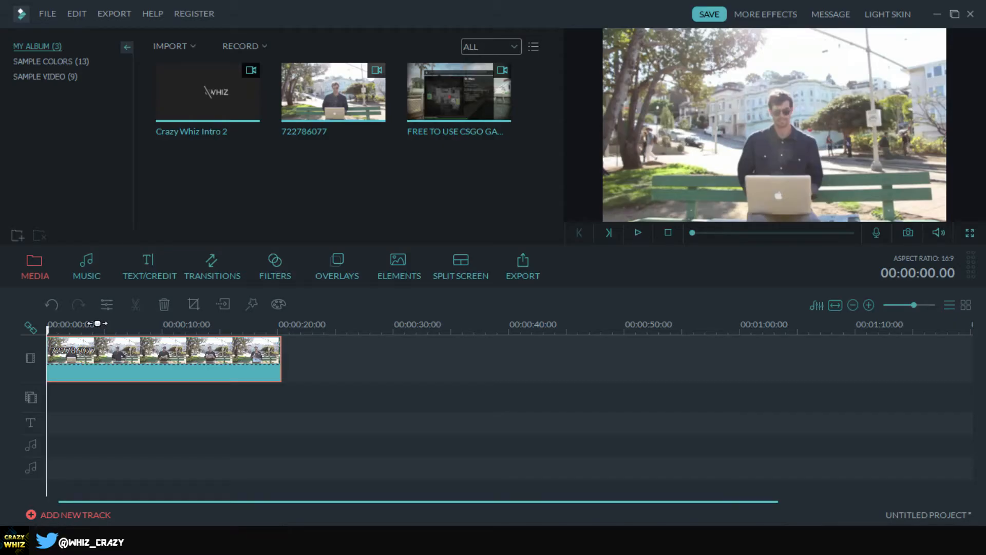
{"action": "mouse_move", "coordinate": [55, 341]}
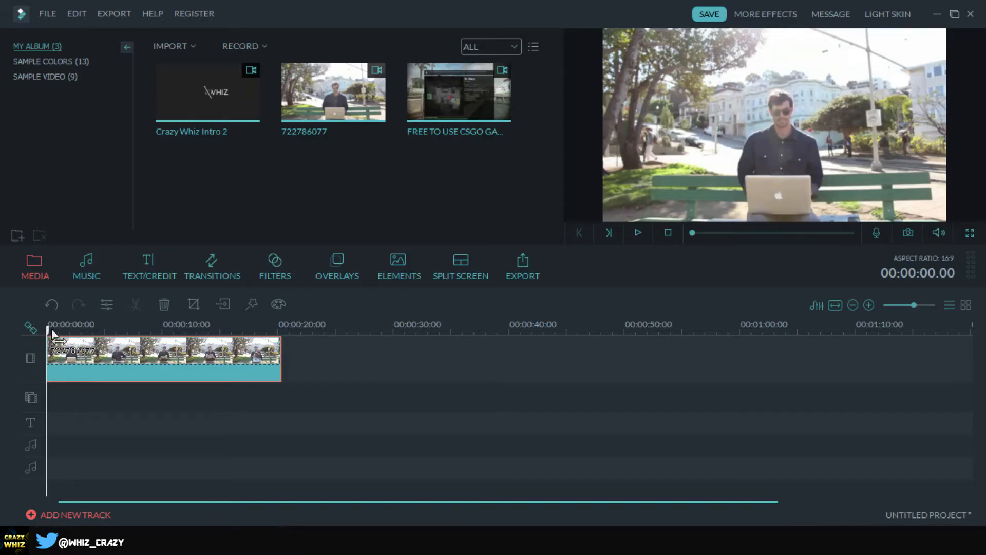
Step: Split the bench clip at the two-second mark to isolate the opening piece
{"action": "left_click", "coordinate": [85, 338]}
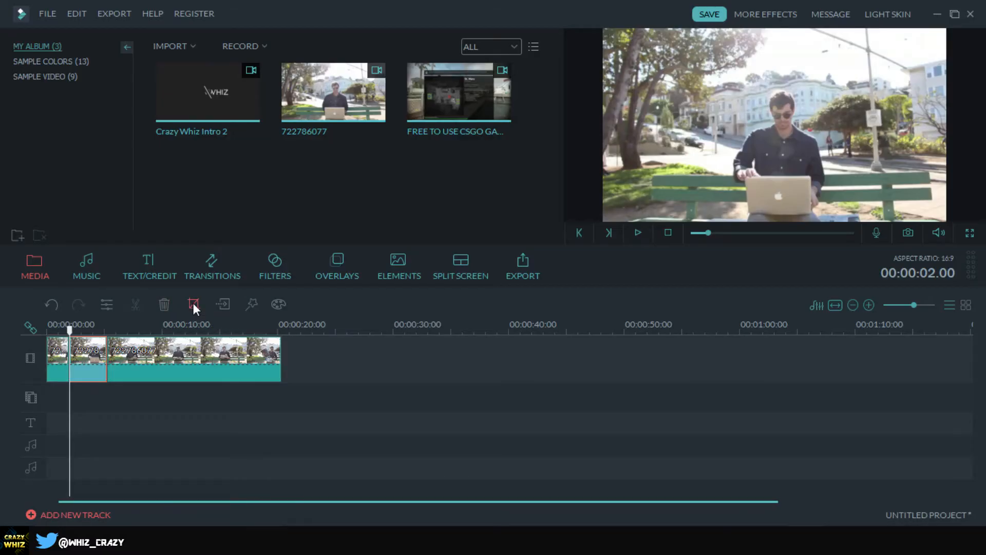
Step: Apply a Pan & Zoom push-in with the End box framed around the man
{"action": "left_click", "coordinate": [193, 305]}
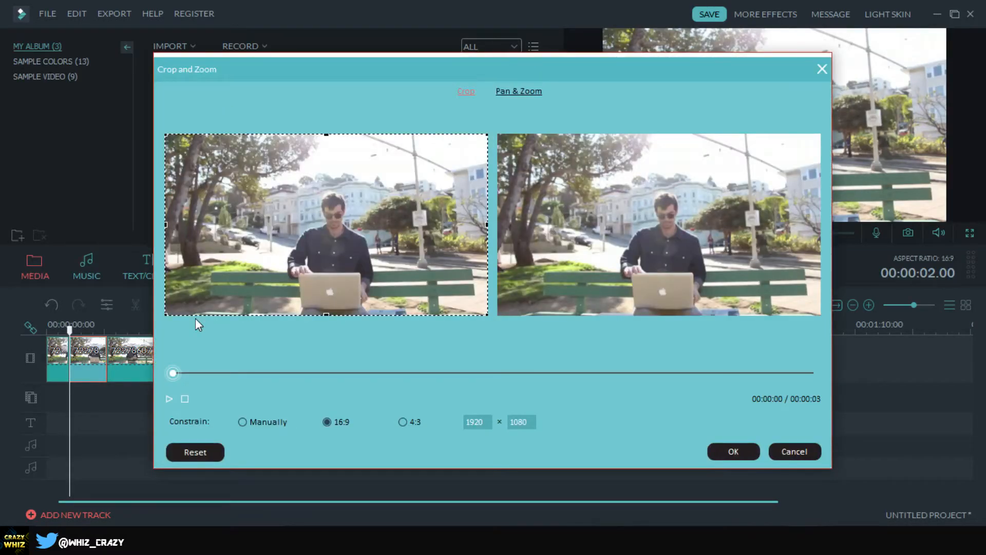
{"action": "left_click", "coordinate": [518, 92]}
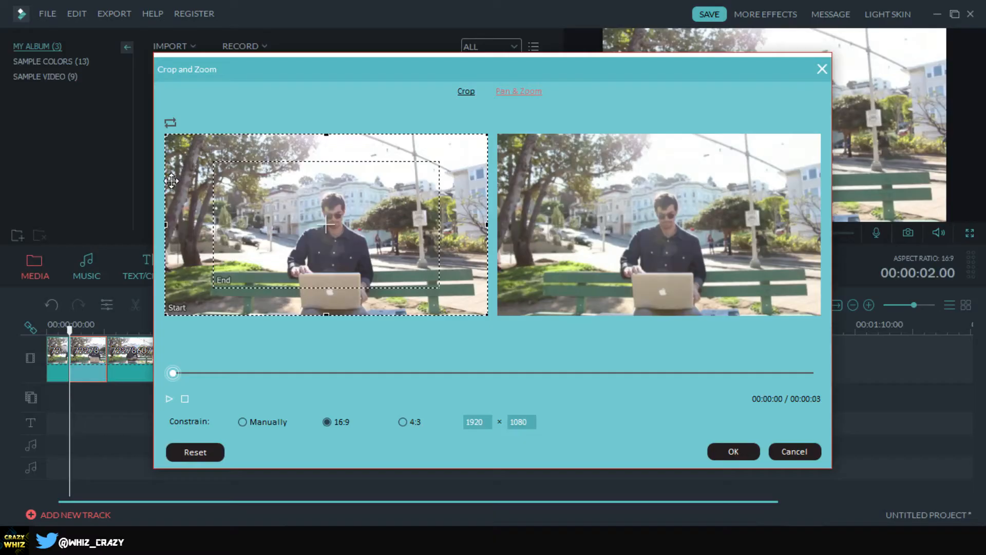
{"action": "mouse_move", "coordinate": [224, 339]}
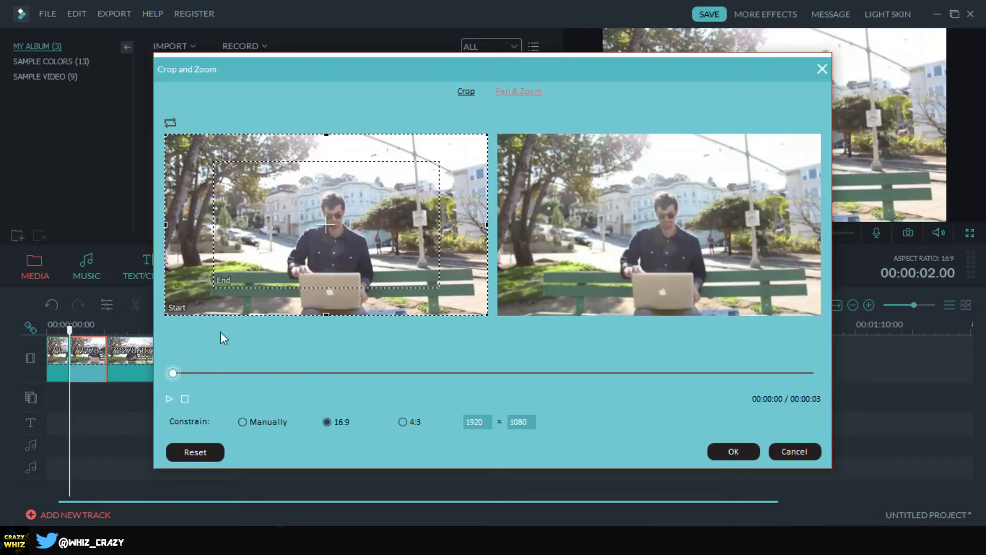
{"action": "mouse_move", "coordinate": [277, 227]}
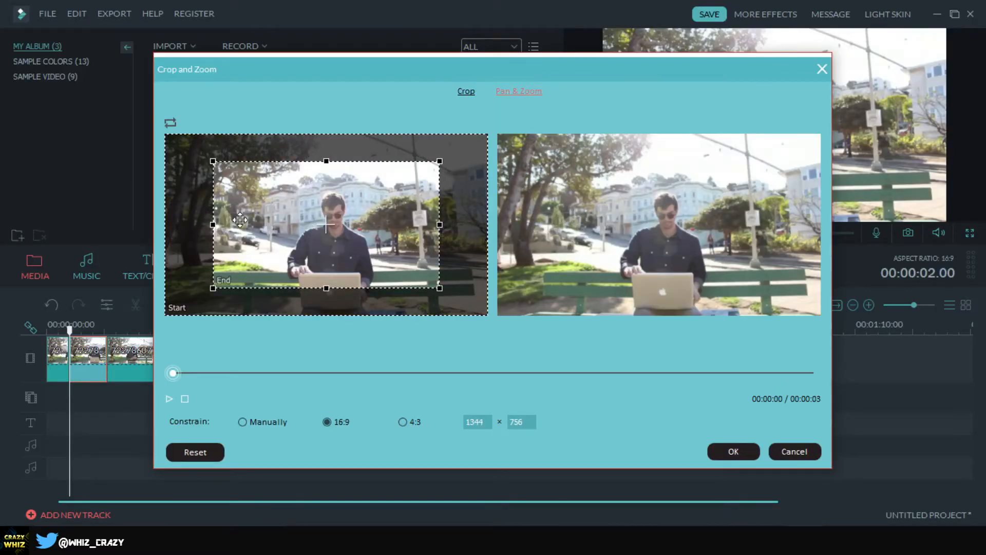
{"action": "left_click_drag", "start_coordinate": [173, 372], "coordinate": [813, 372]}
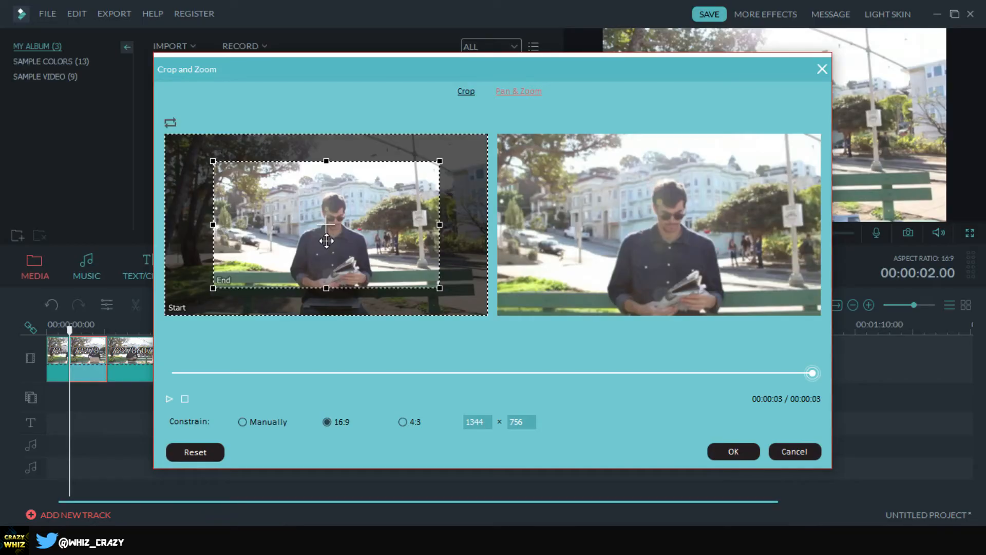
{"action": "mouse_move", "coordinate": [194, 298]}
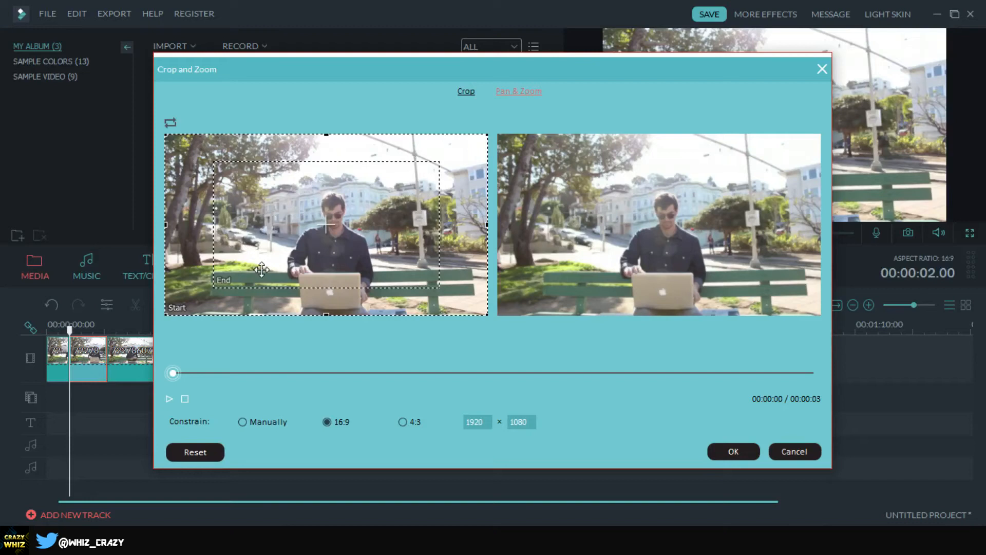
{"action": "mouse_move", "coordinate": [750, 495]}
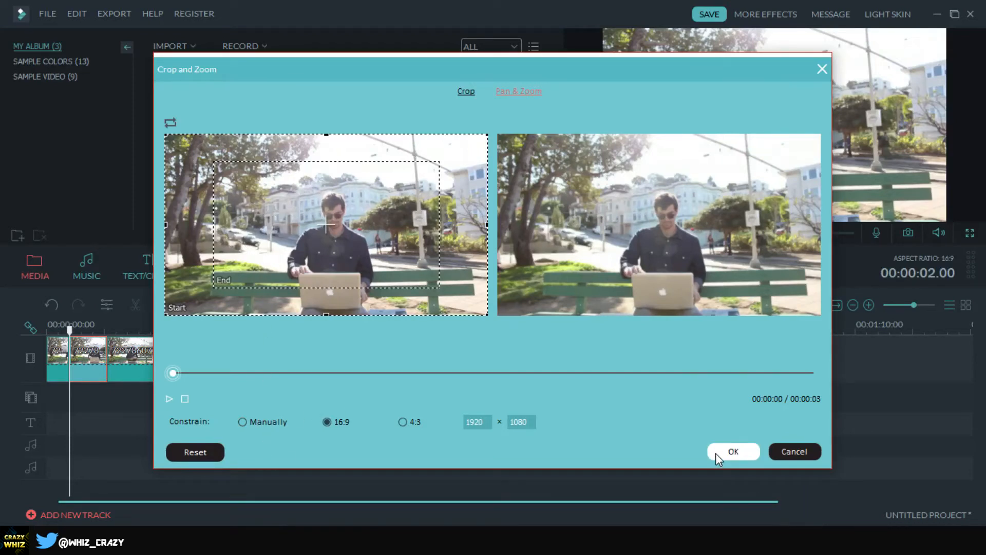
{"action": "left_click", "coordinate": [734, 451]}
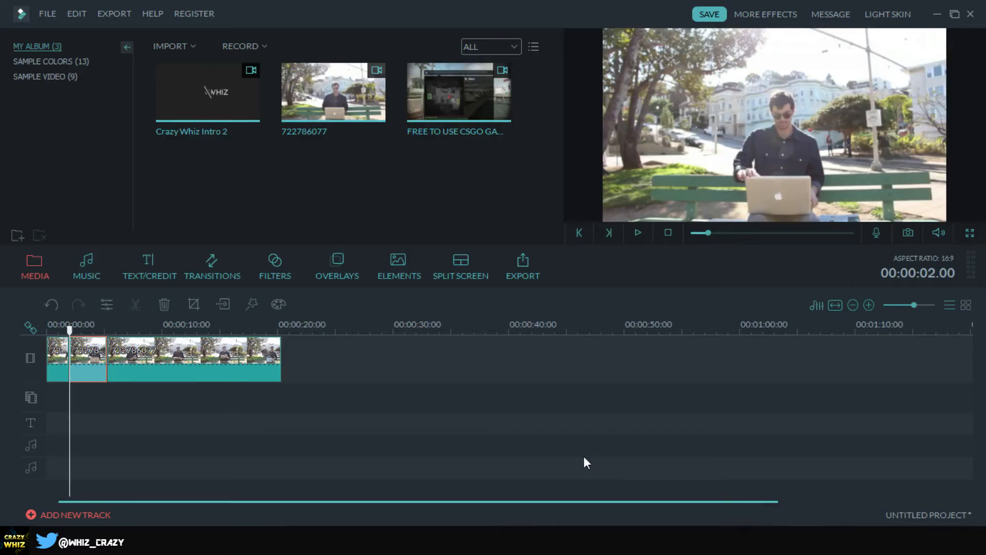
{"action": "mouse_move", "coordinate": [540, 476]}
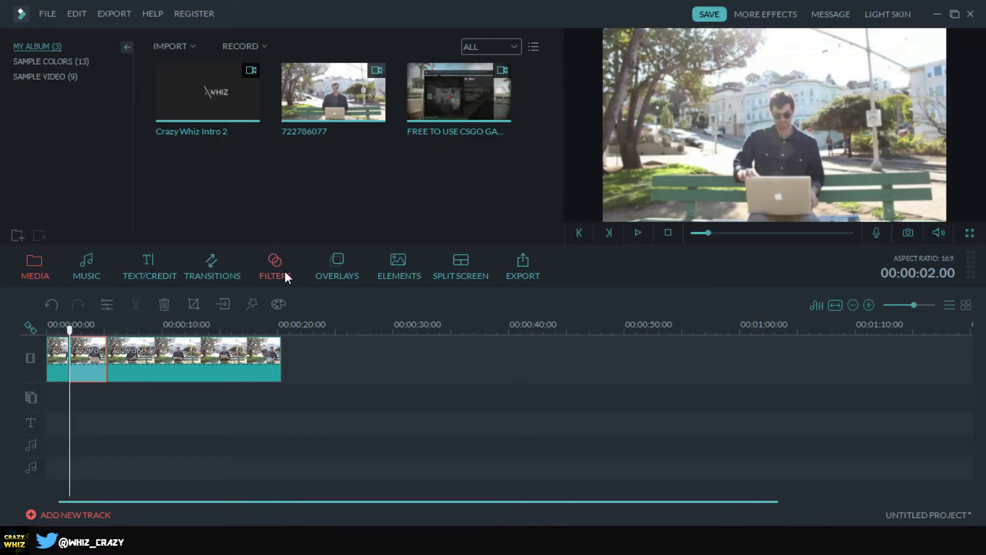
Step: Add the Blur2 filter to Favourites and show the Distortion filter category
{"action": "left_click", "coordinate": [275, 266]}
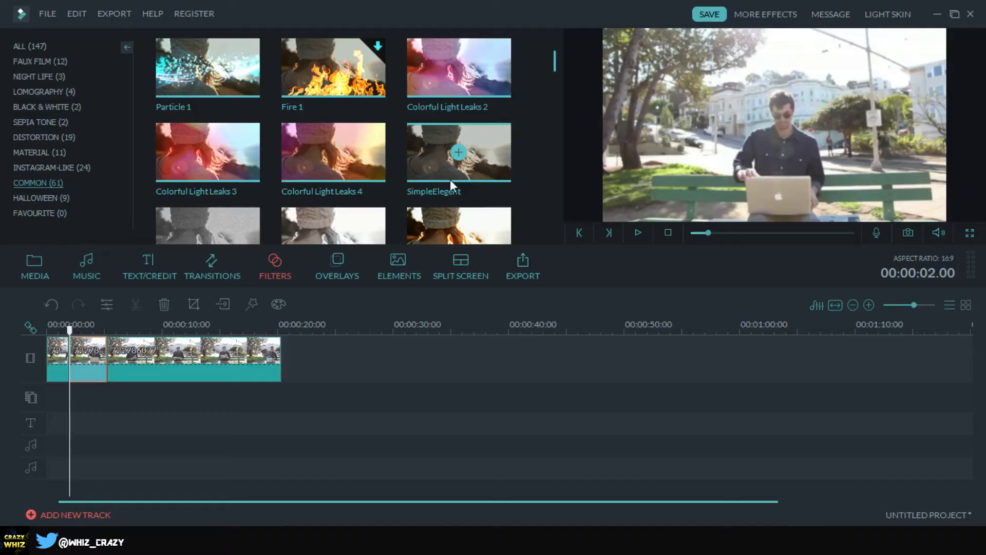
{"action": "scroll", "scroll_direction": "down", "scroll_amount": 3}
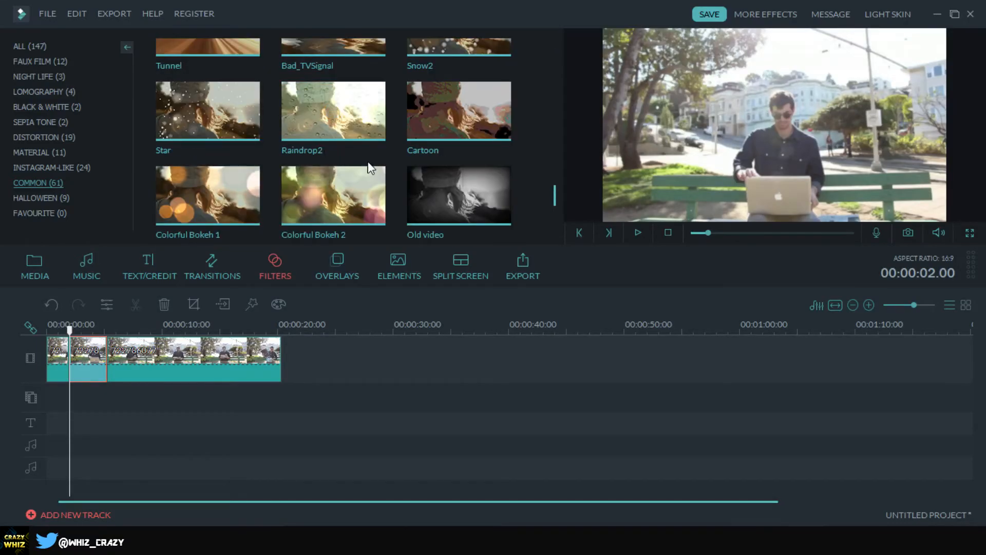
{"action": "scroll", "scroll_direction": "down", "scroll_amount": 3}
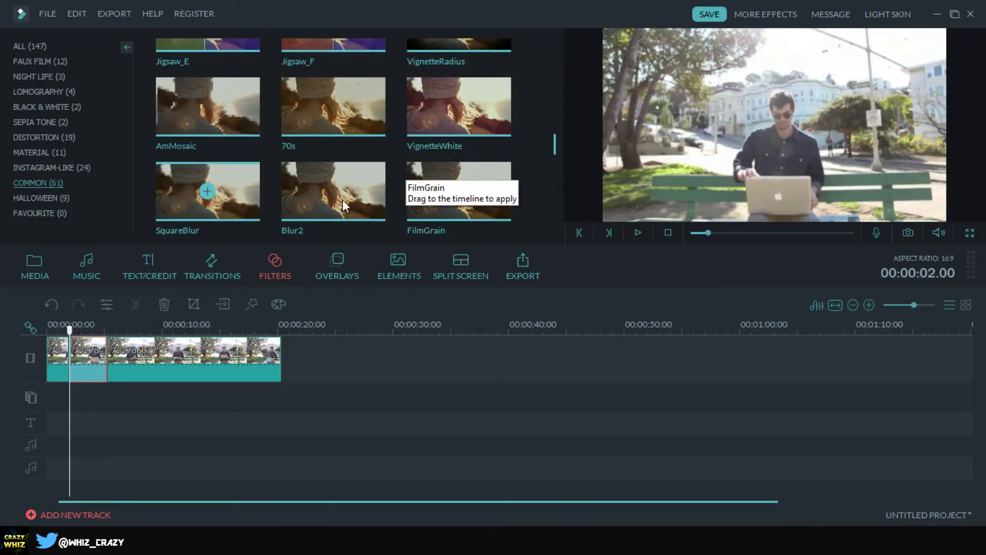
{"action": "mouse_move", "coordinate": [366, 202]}
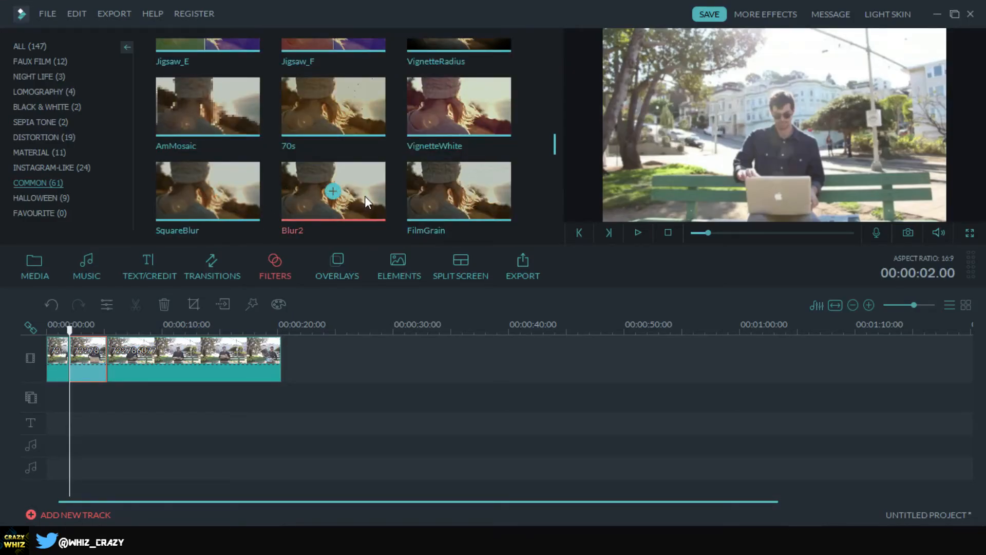
{"action": "right_click", "coordinate": [332, 191]}
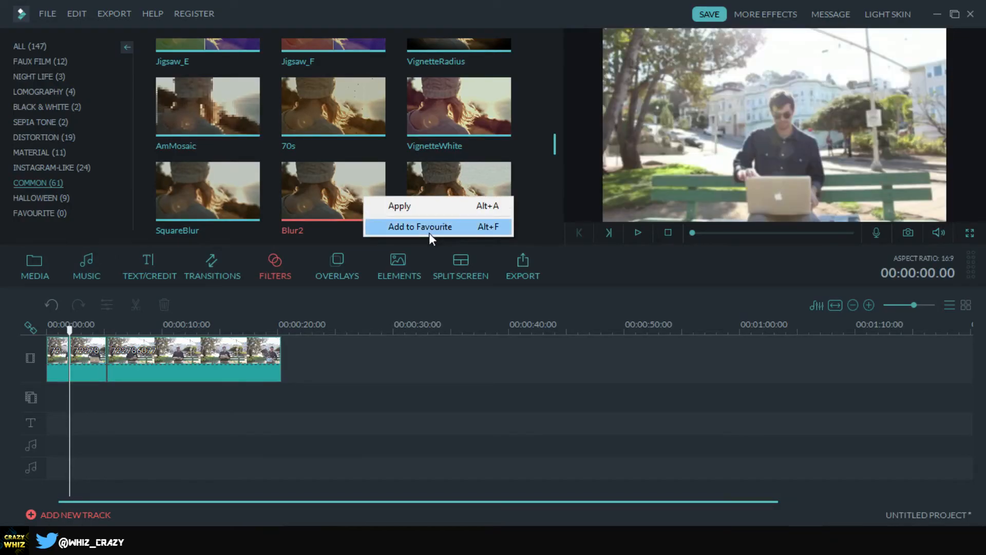
{"action": "left_click", "coordinate": [420, 226]}
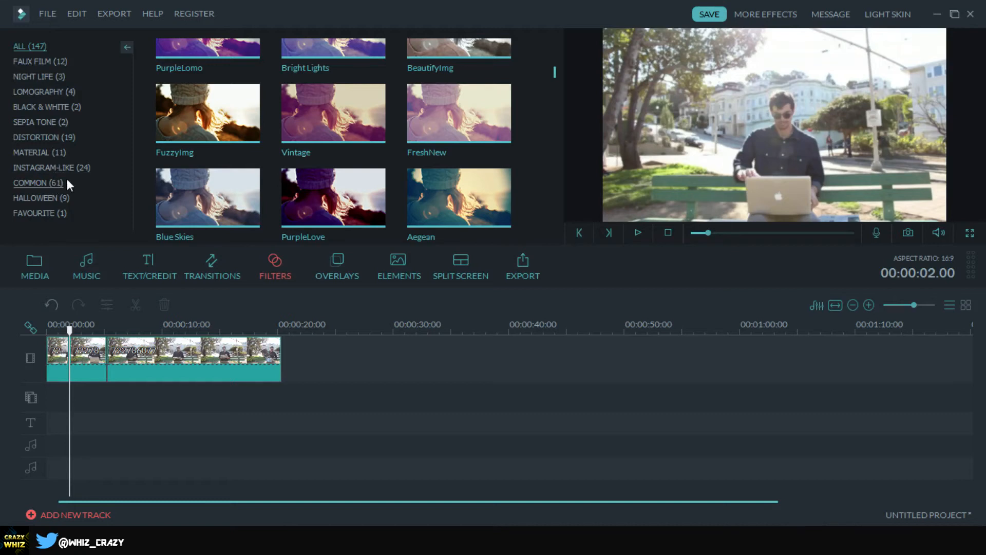
{"action": "left_click", "coordinate": [41, 137]}
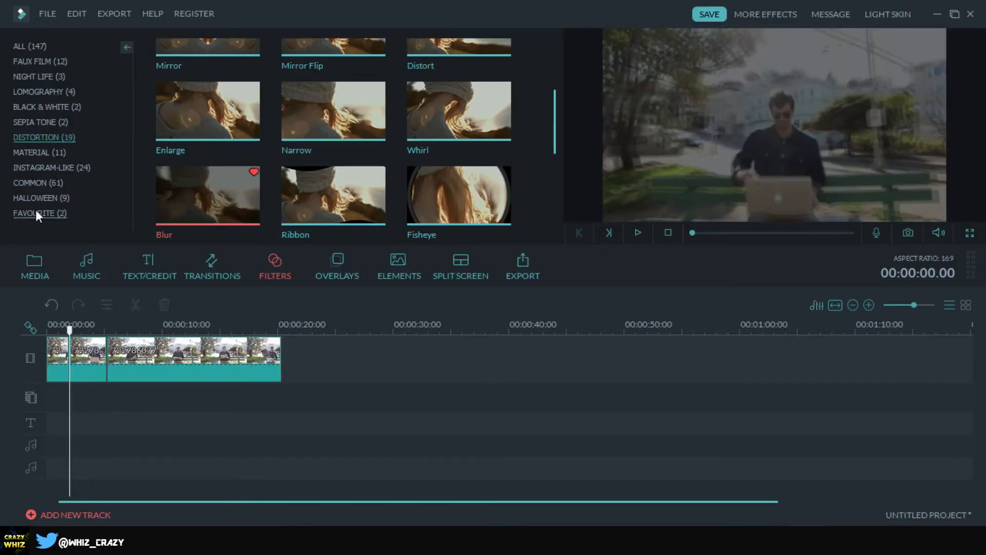
Step: Put the favourite Blur filter on the track and trim it to the two-second opening
{"action": "left_click", "coordinate": [40, 214]}
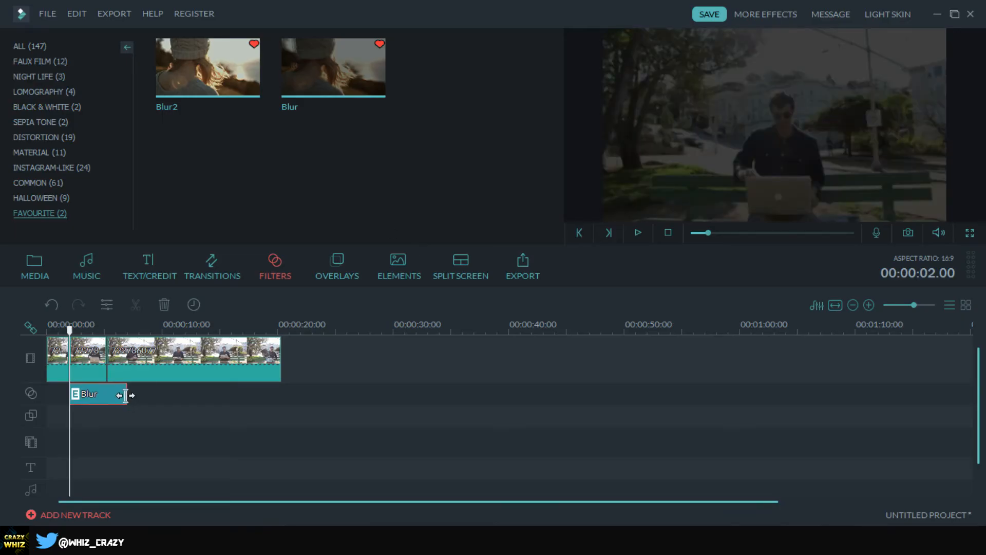
{"action": "left_click_drag", "start_coordinate": [128, 395], "coordinate": [107, 395]}
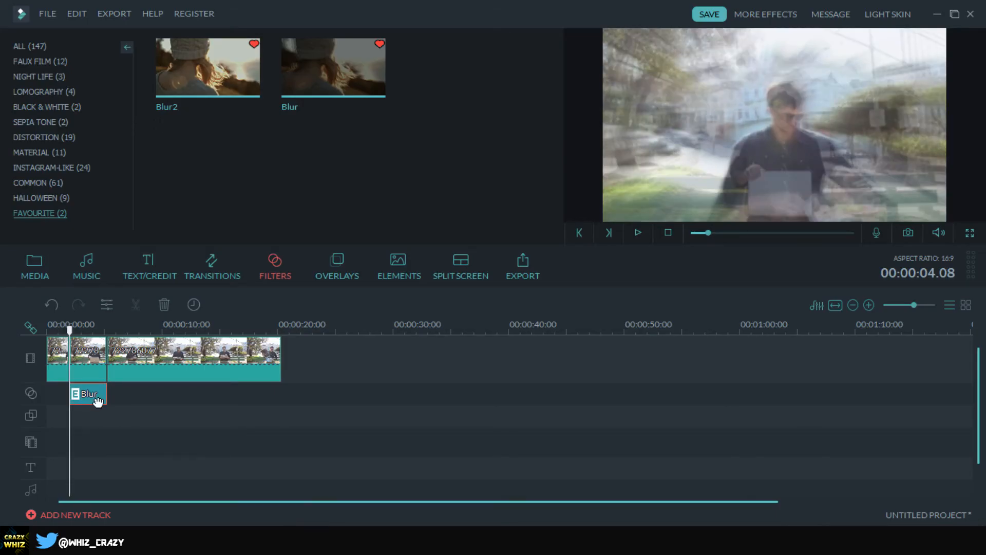
Step: Set the Blur filter's PhaseIncrement to 10 and ZoomRate to 5, then replay from start
{"action": "double_click", "coordinate": [88, 394]}
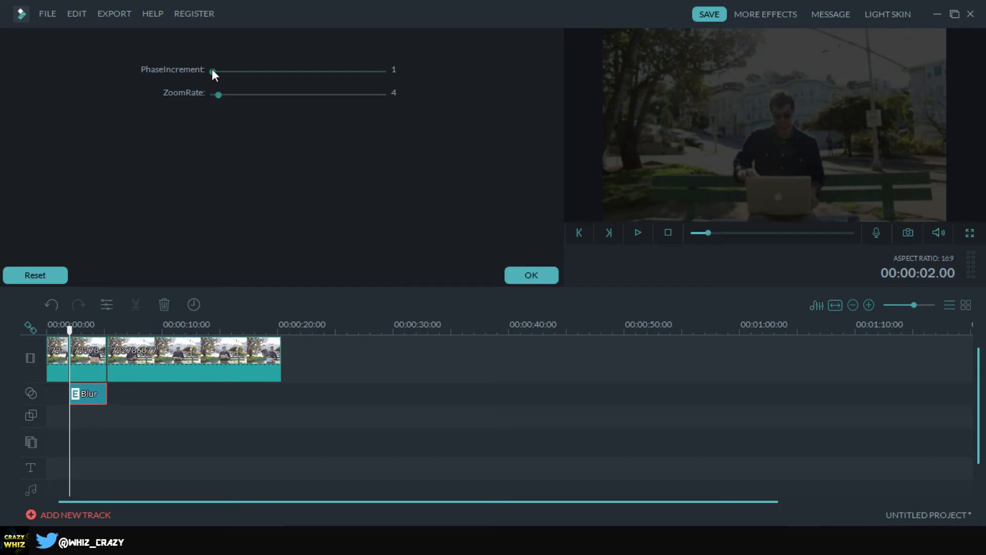
{"action": "left_click_drag", "start_coordinate": [213, 72], "coordinate": [244, 72]}
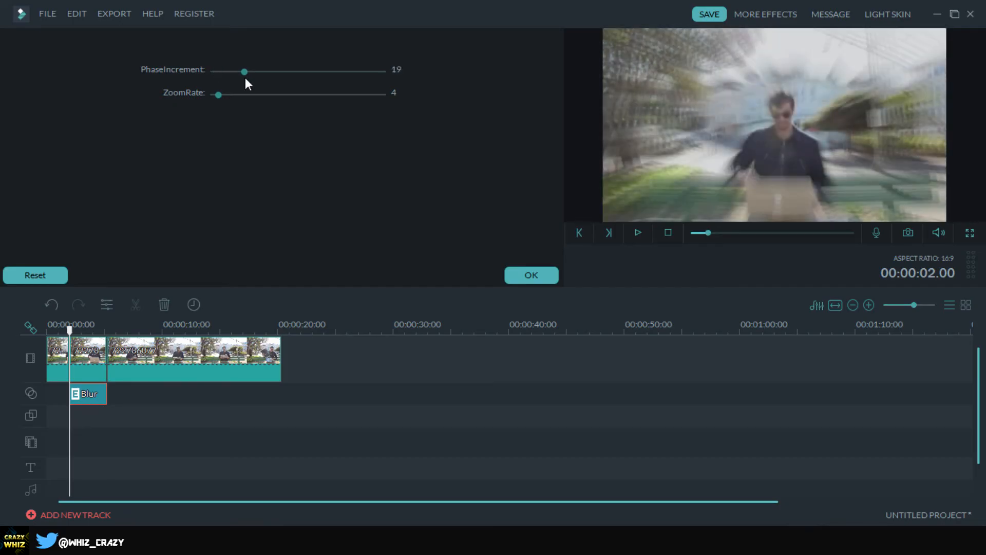
{"action": "left_click_drag", "start_coordinate": [244, 71], "coordinate": [239, 72]}
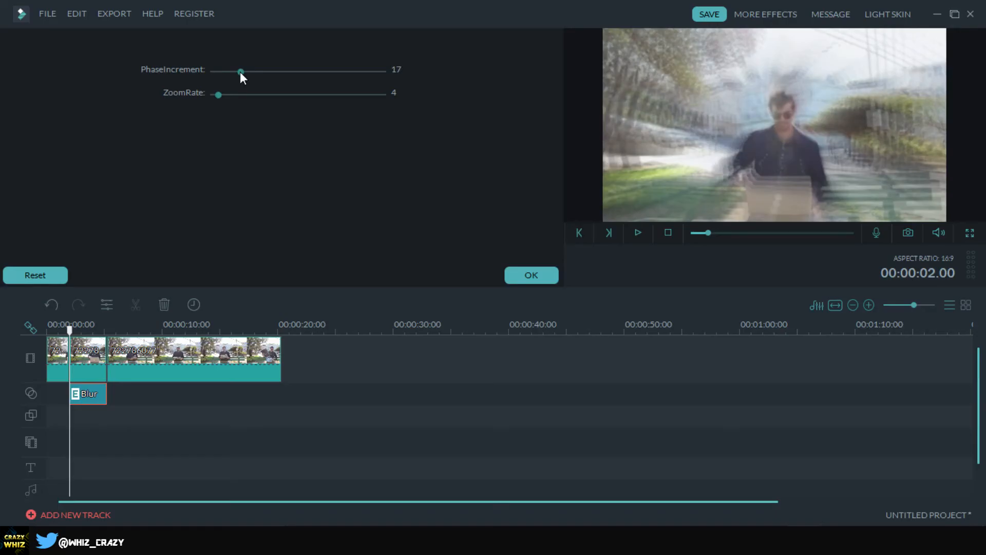
{"action": "left_click_drag", "start_coordinate": [240, 72], "coordinate": [236, 72]}
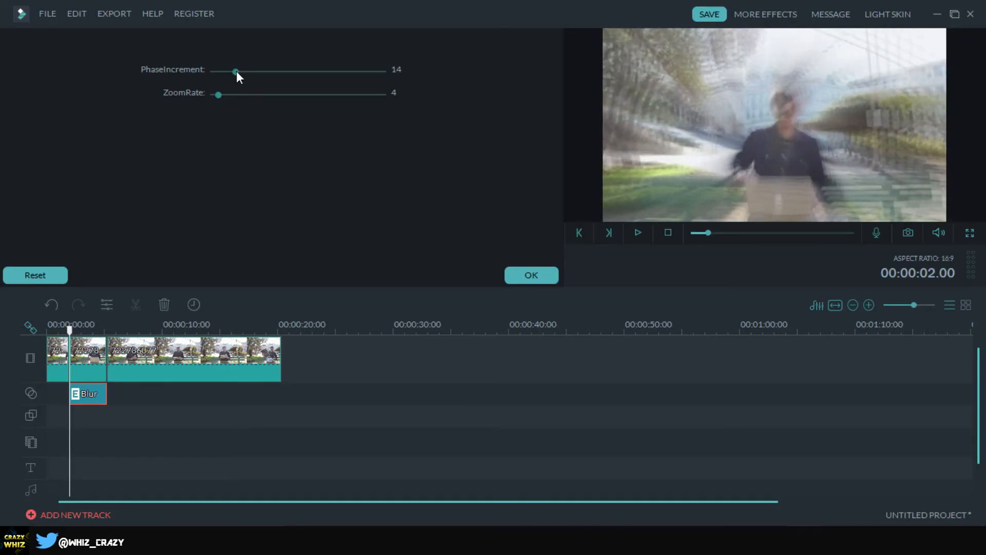
{"action": "left_click_drag", "start_coordinate": [236, 72], "coordinate": [228, 72]}
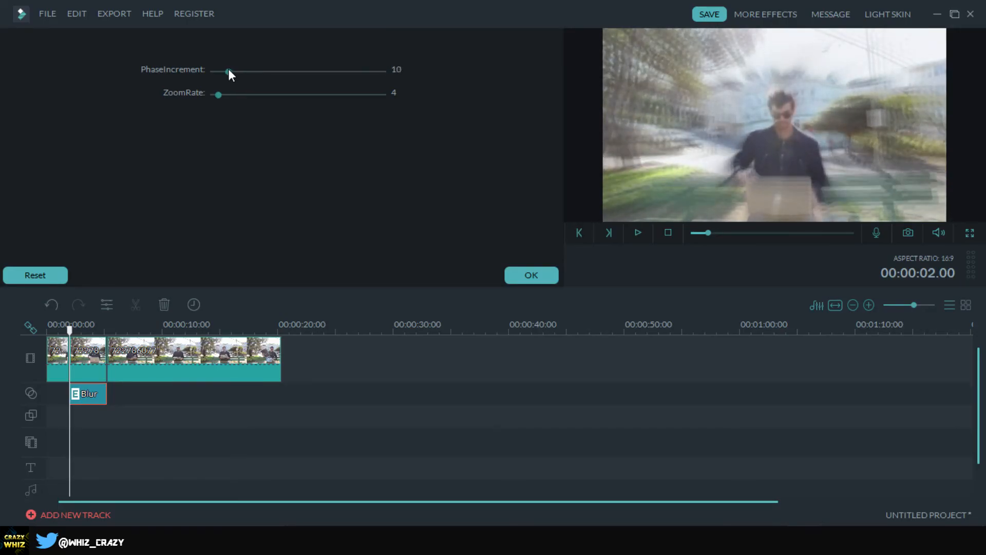
{"action": "mouse_move", "coordinate": [220, 101]}
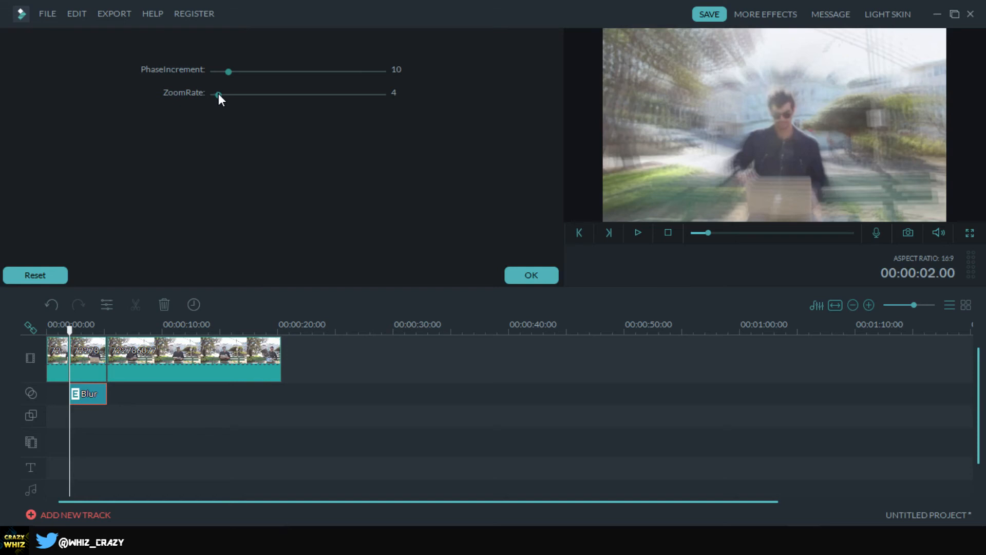
{"action": "left_click_drag", "start_coordinate": [218, 92], "coordinate": [224, 93]}
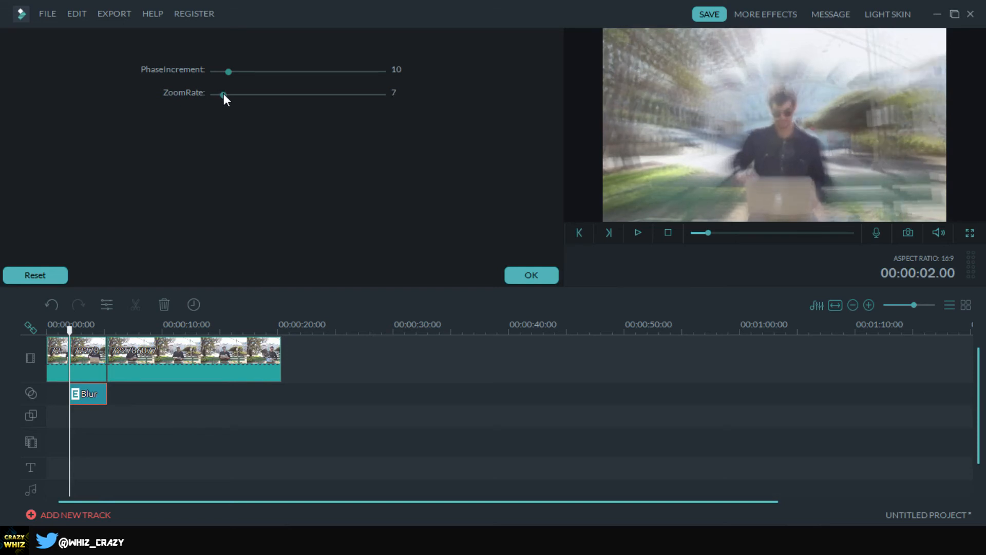
{"action": "left_click_drag", "start_coordinate": [223, 92], "coordinate": [216, 93]}
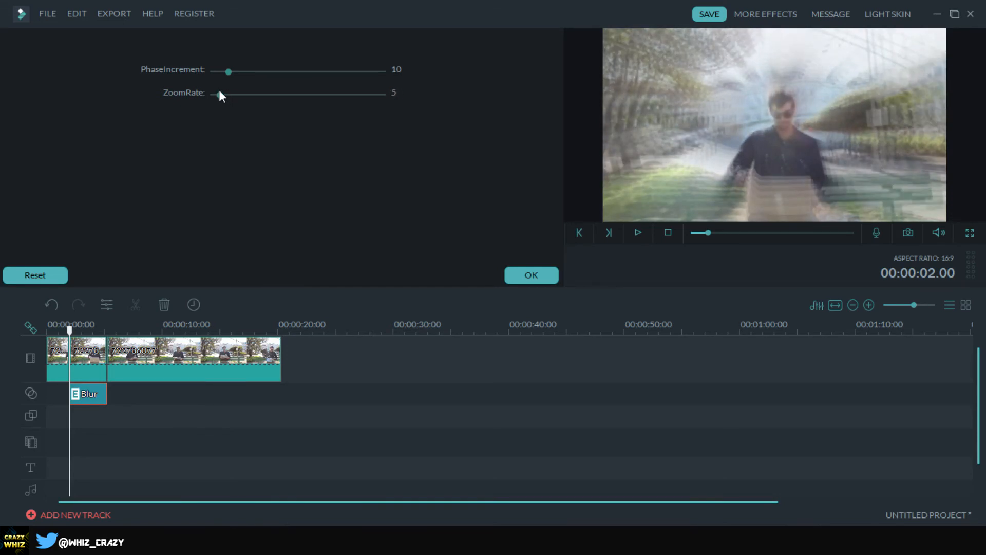
{"action": "left_click_drag", "start_coordinate": [219, 92], "coordinate": [216, 93]}
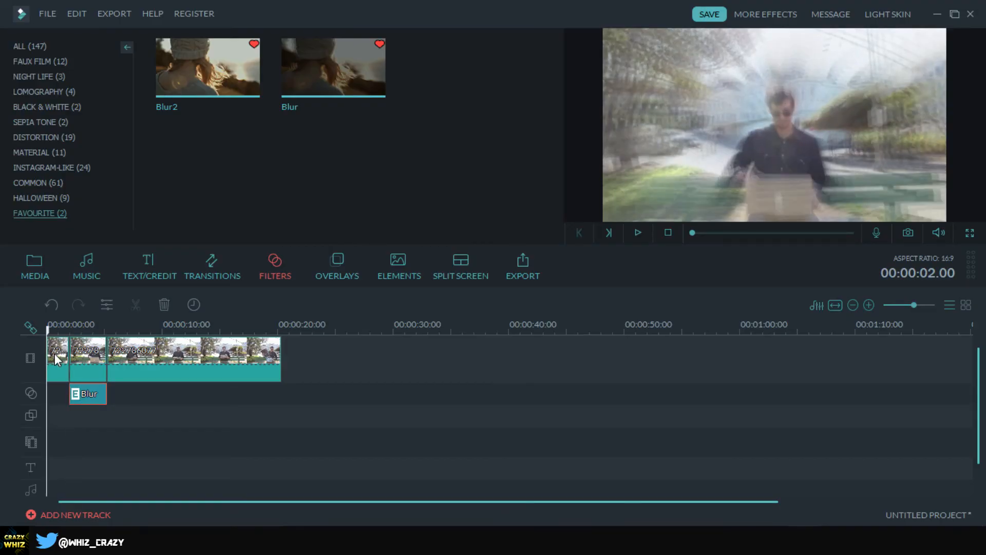
{"action": "left_click", "coordinate": [638, 232]}
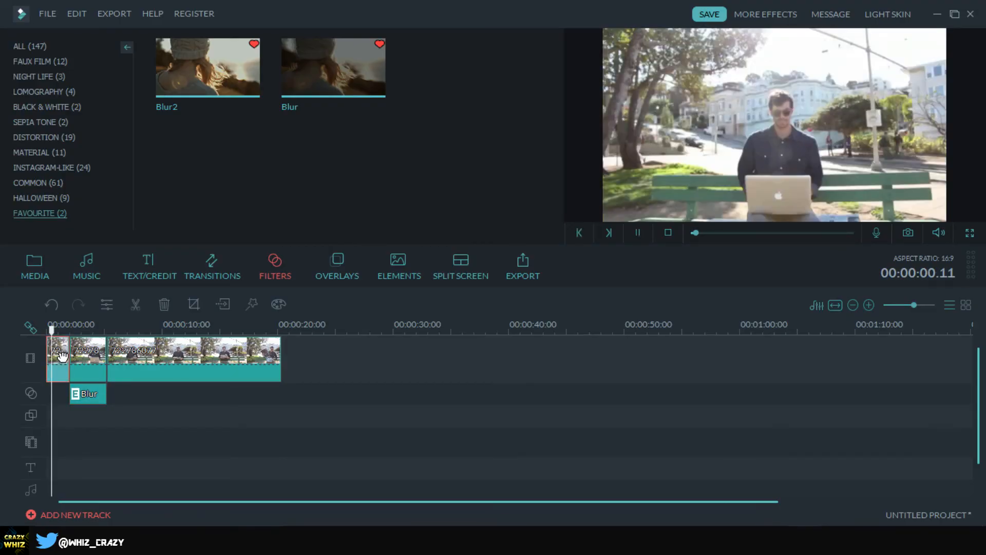